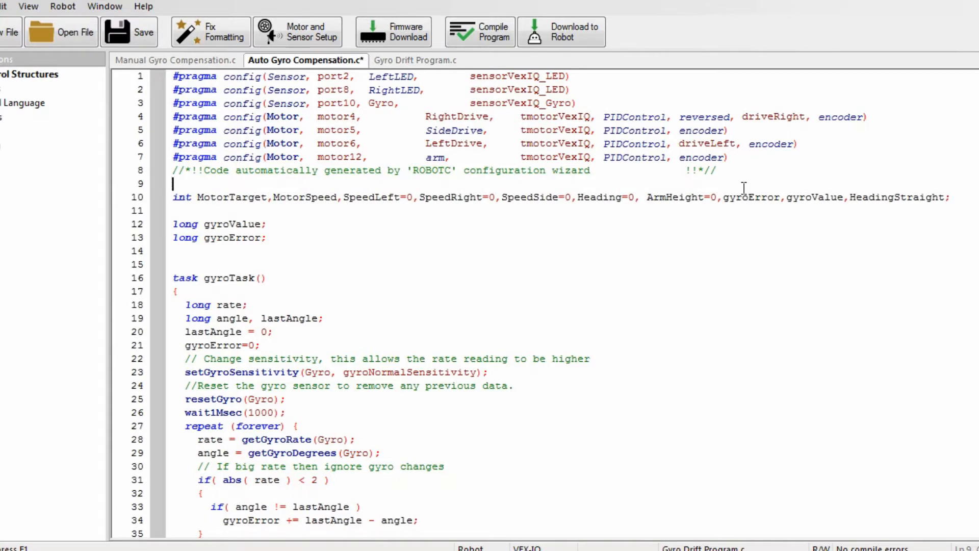
pyautogui.moveTo(743, 187)
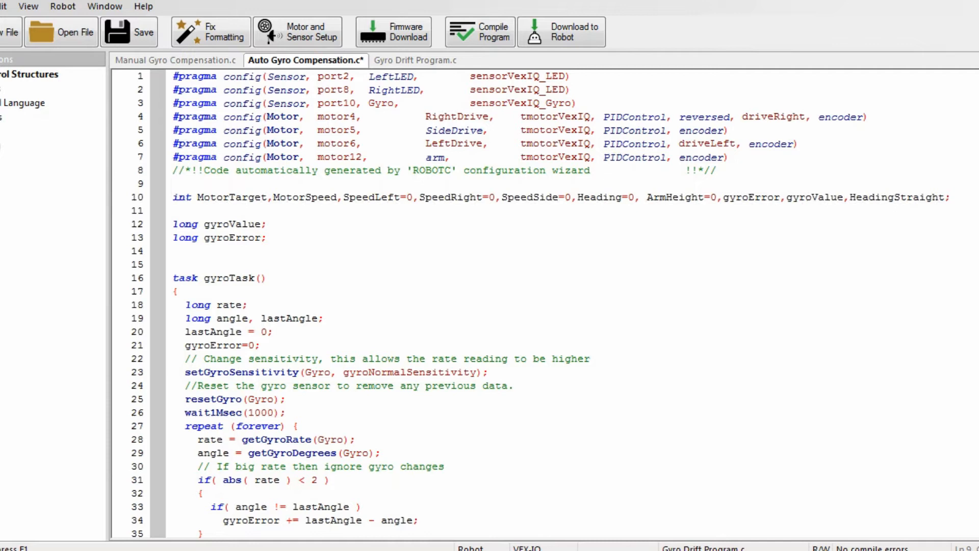
pyautogui.scroll(-3)
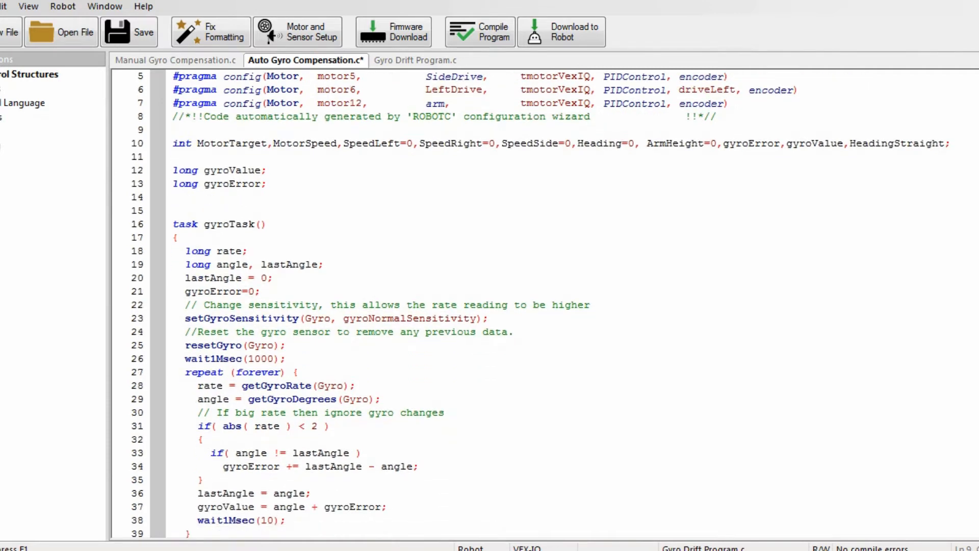
pyautogui.moveTo(422, 273)
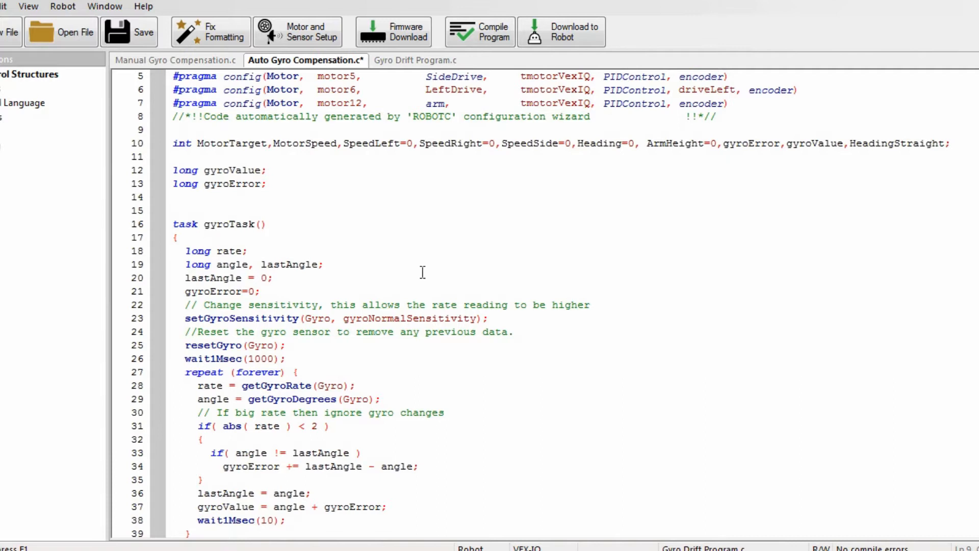
pyautogui.moveTo(387, 295)
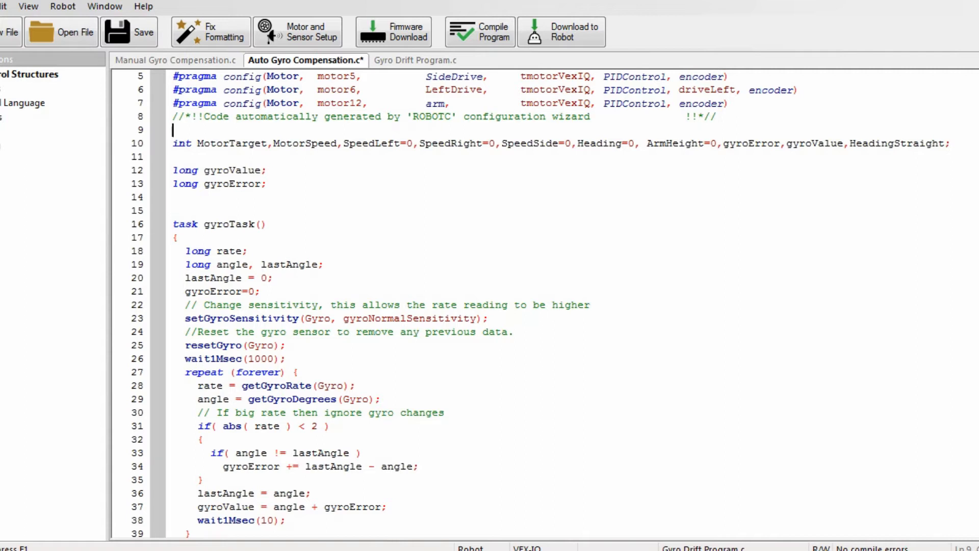
pyautogui.scroll(-3)
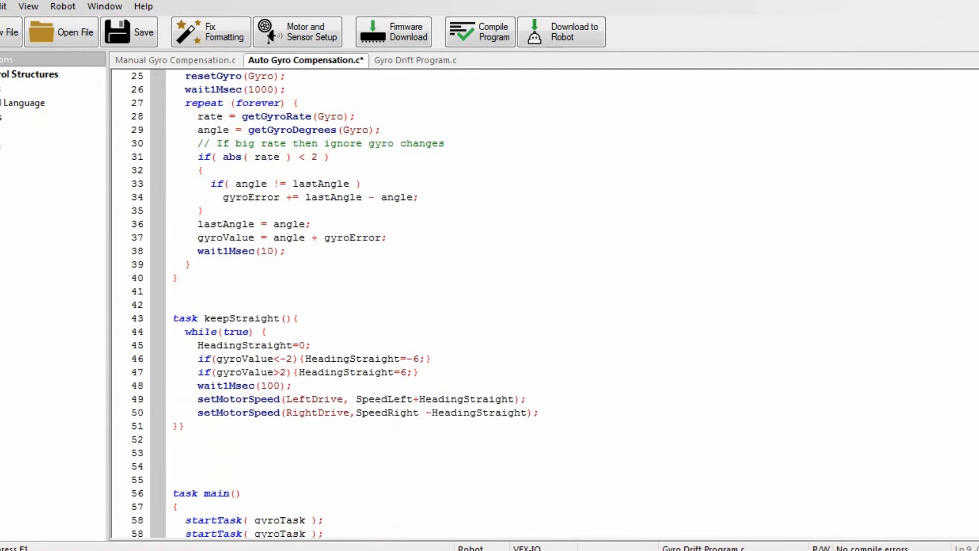
pyautogui.scroll(-3)
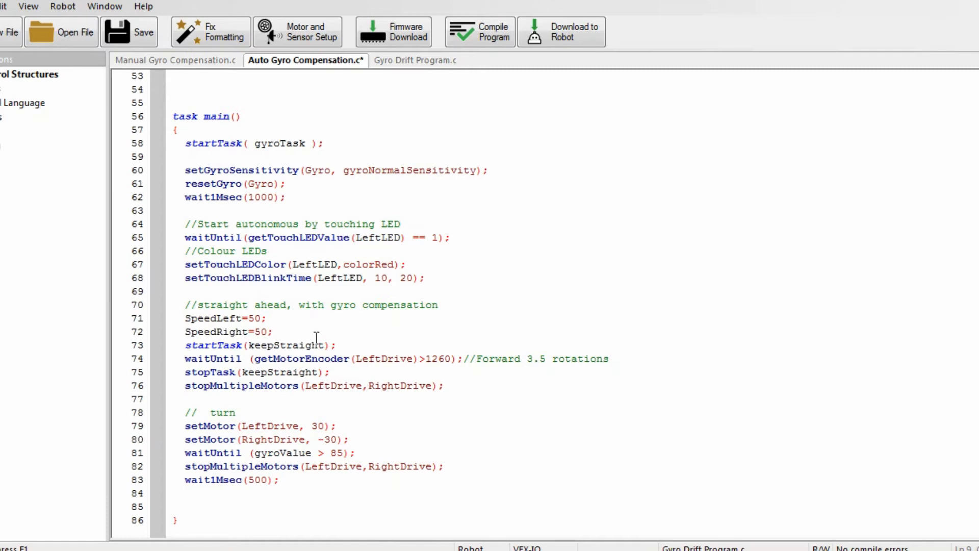
pyautogui.moveTo(409, 397)
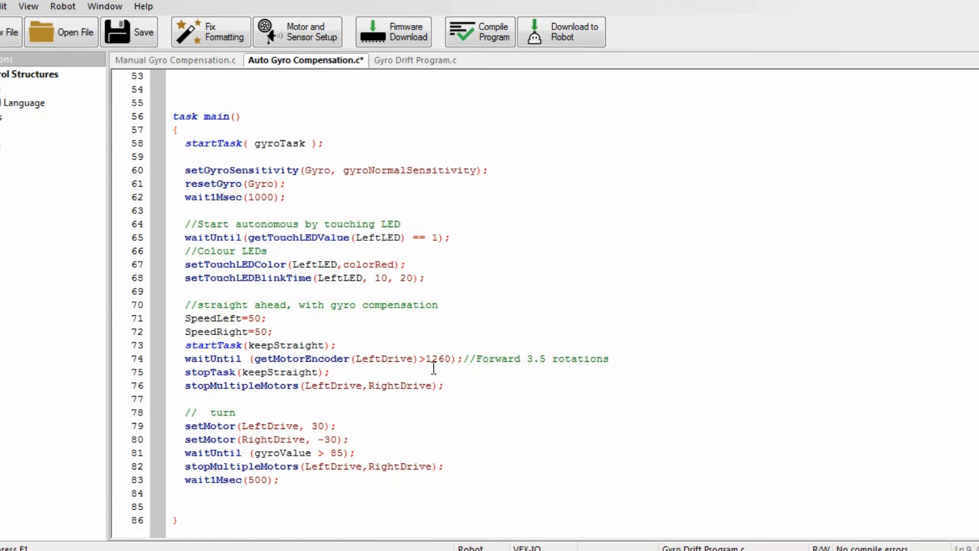
pyautogui.moveTo(469, 368)
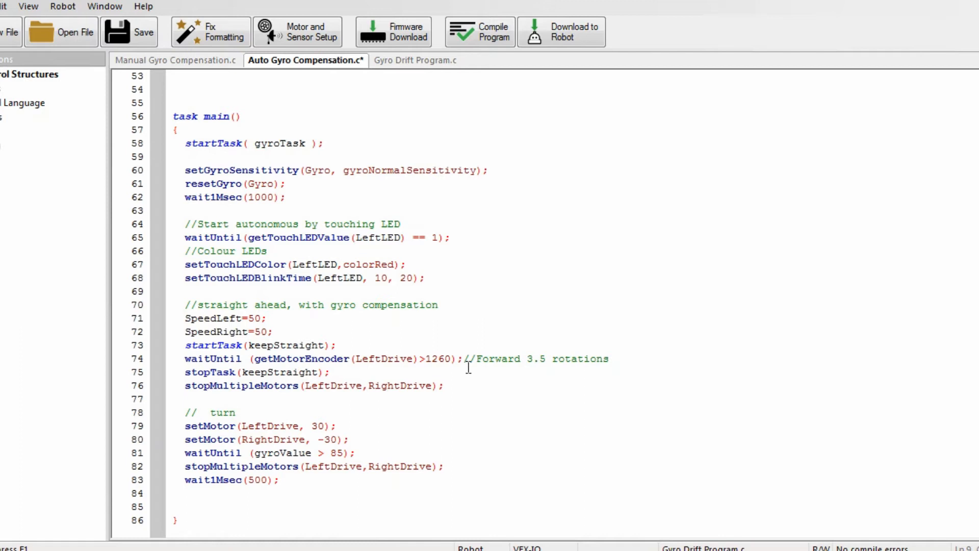
pyautogui.moveTo(398, 392)
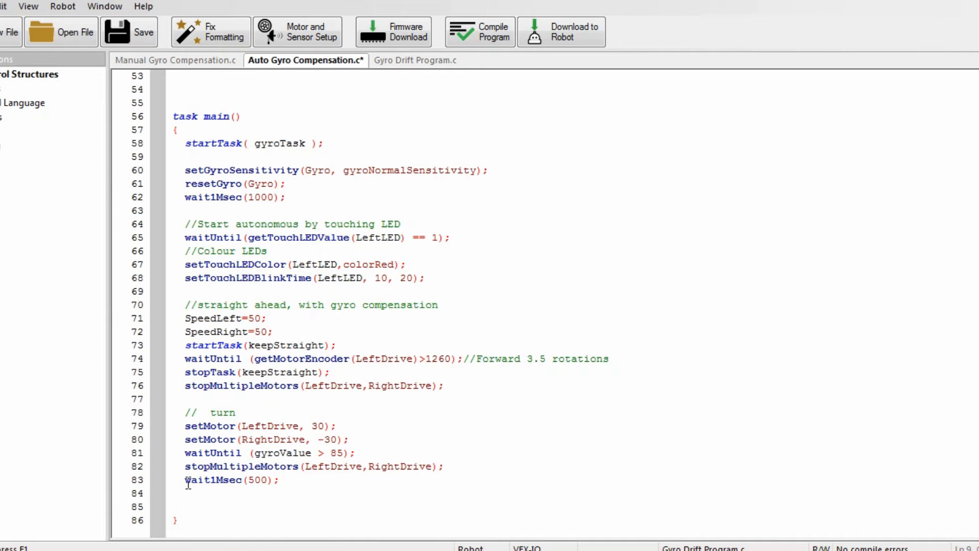
pyautogui.moveTo(223, 447)
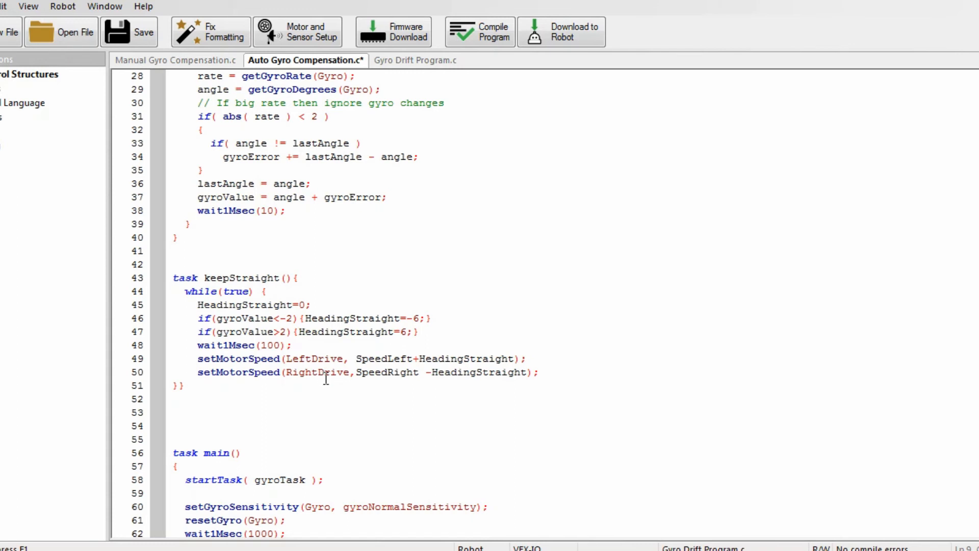
pyautogui.moveTo(403, 358)
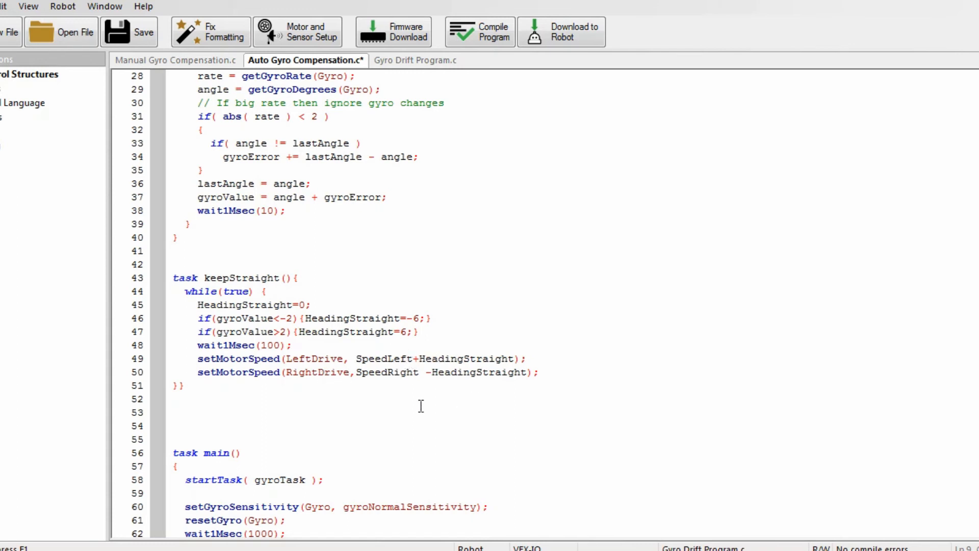
pyautogui.moveTo(443, 365)
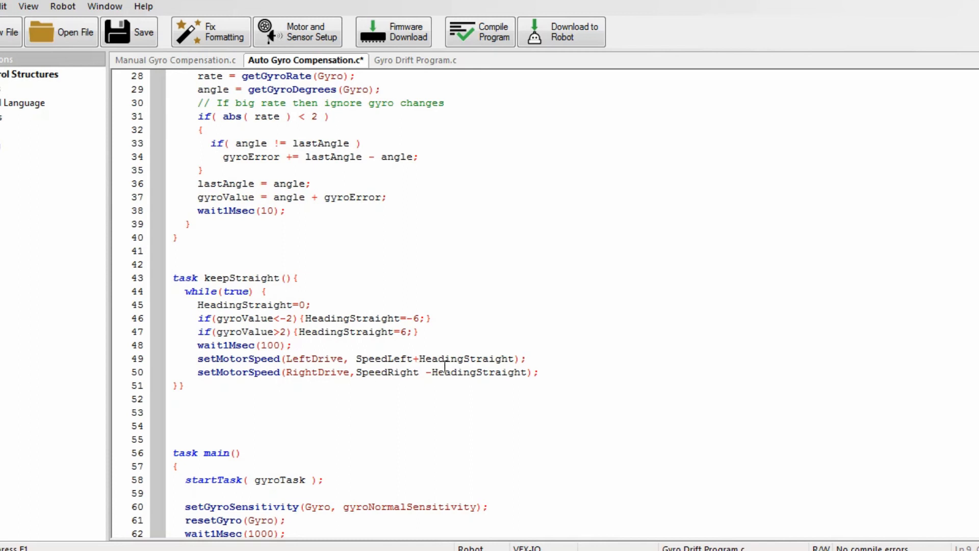
pyautogui.moveTo(442, 379)
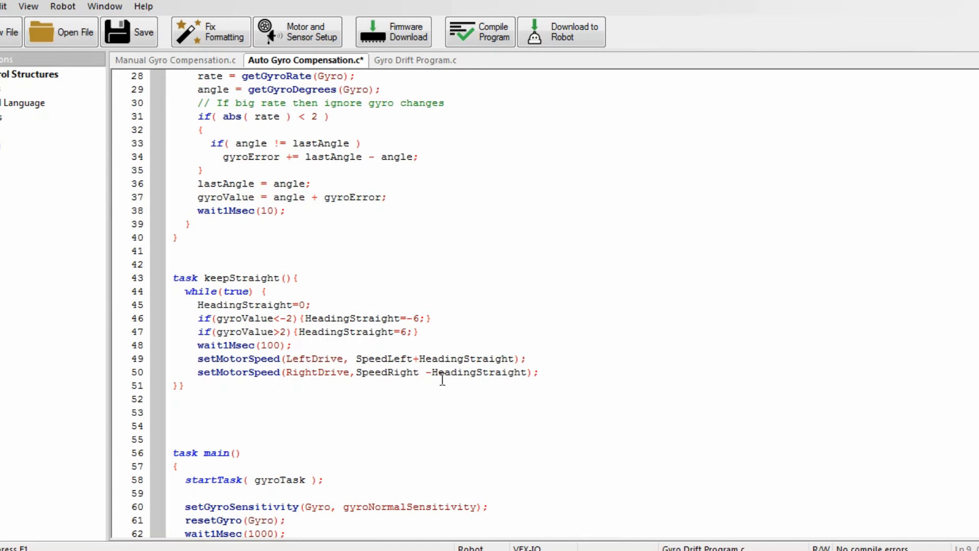